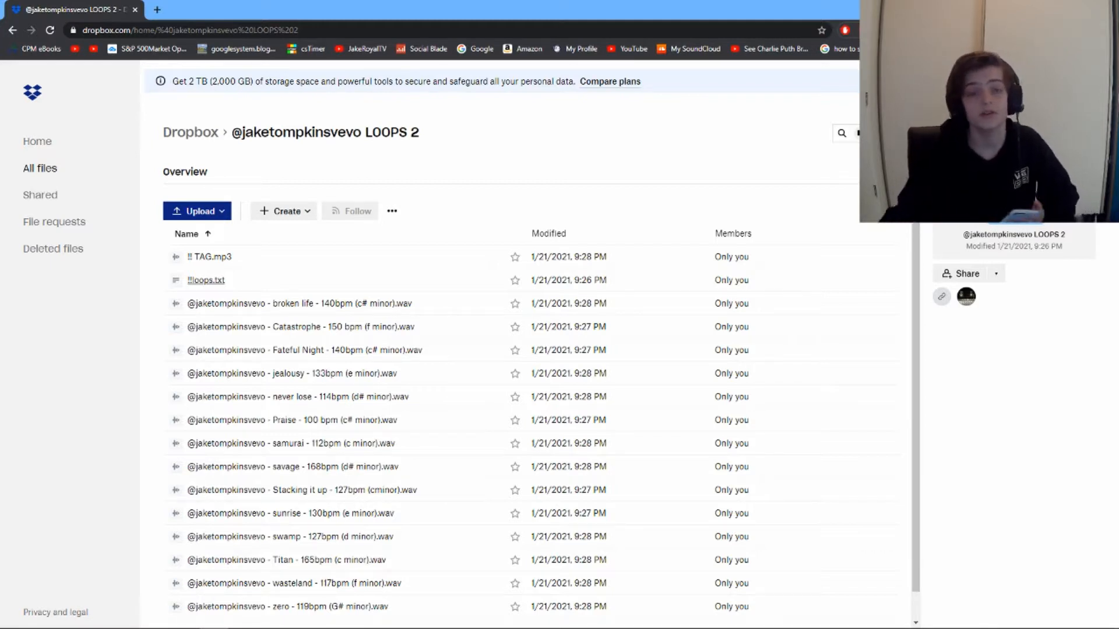
mouse_move(367, 49)
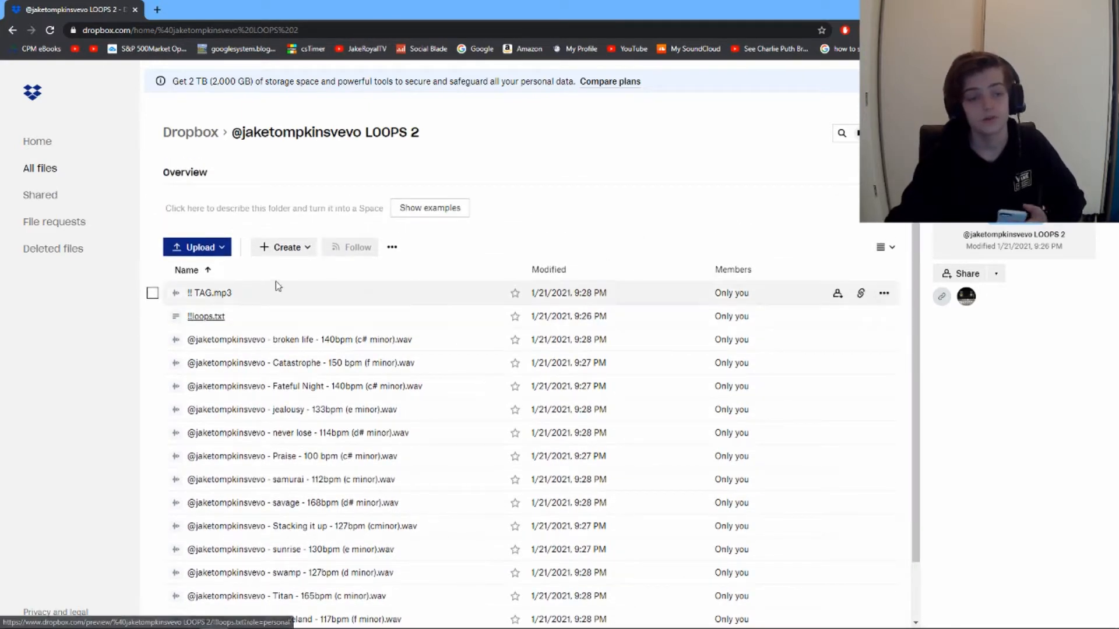
Step: Read the loops text file with the terms, then return to the loops folder listing
scroll("down", 3)
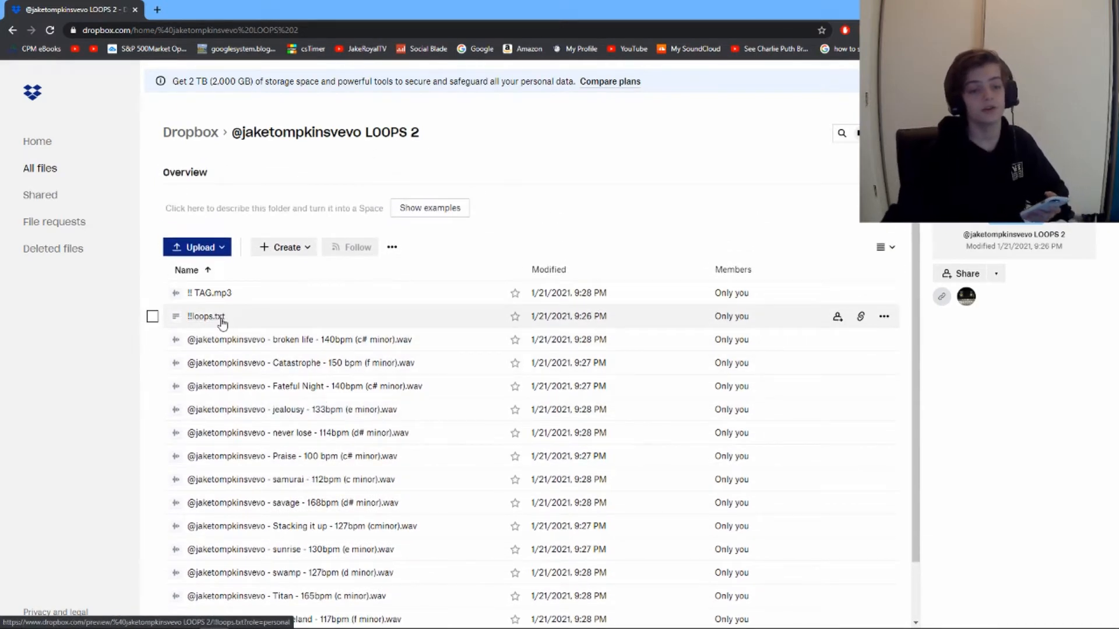
left_click(205, 316)
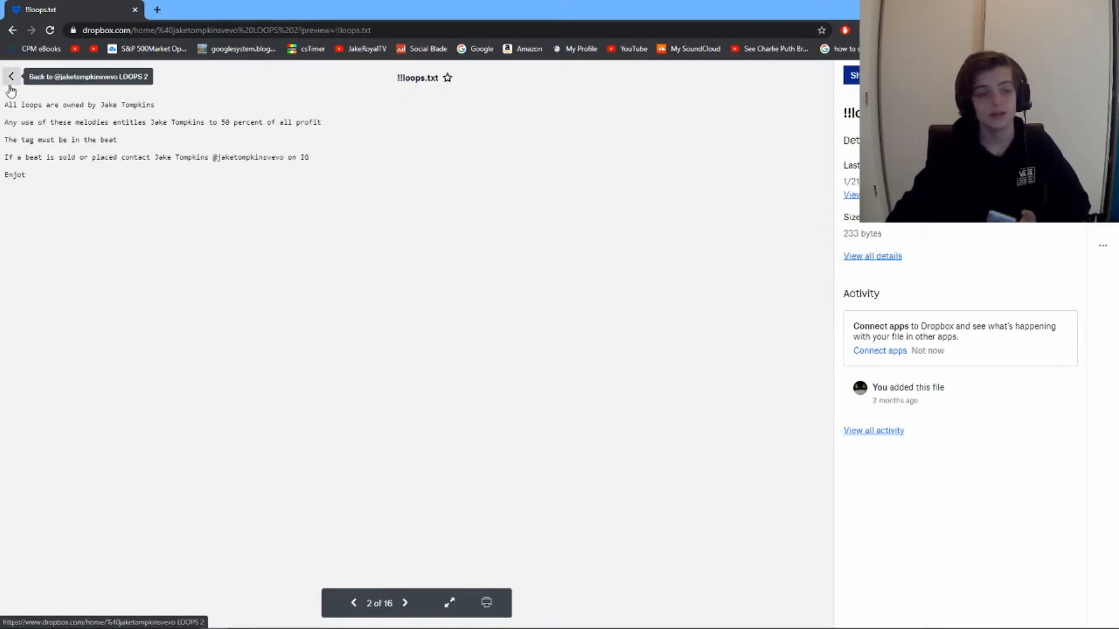
left_click(12, 77)
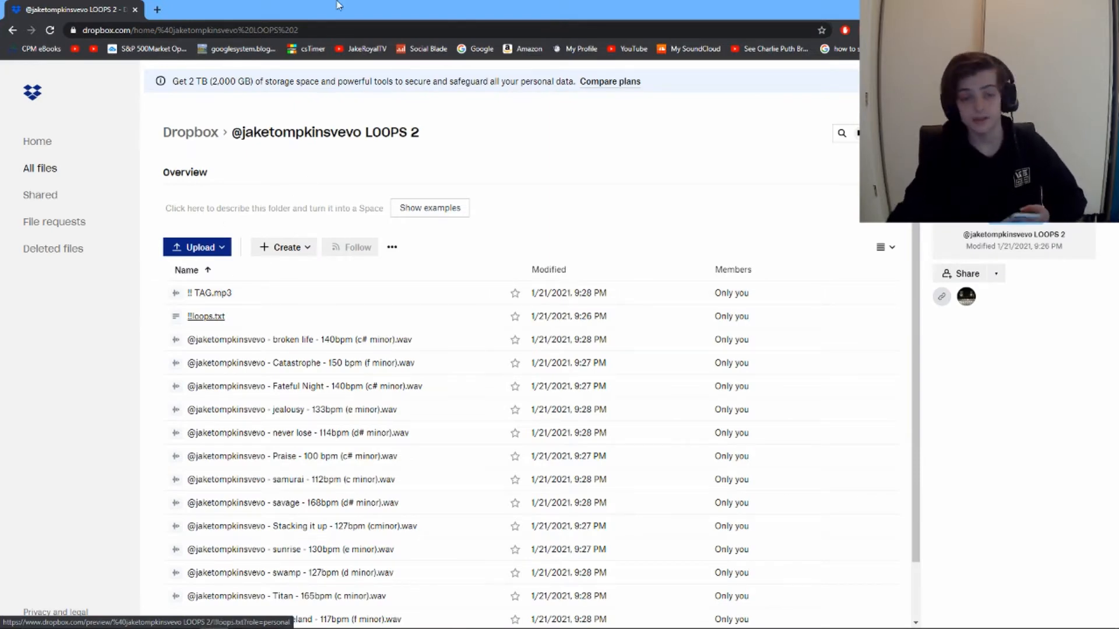
mouse_move(513, 526)
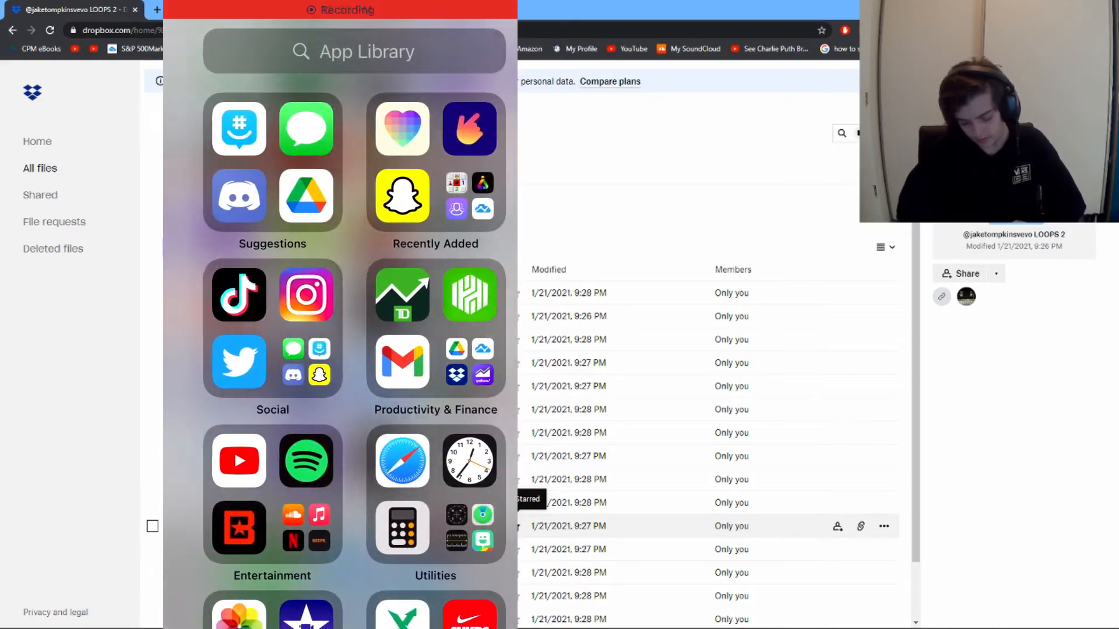
Step: Search Instagram for trapbeats and open the #trapbeats hashtag page
left_click(305, 295)
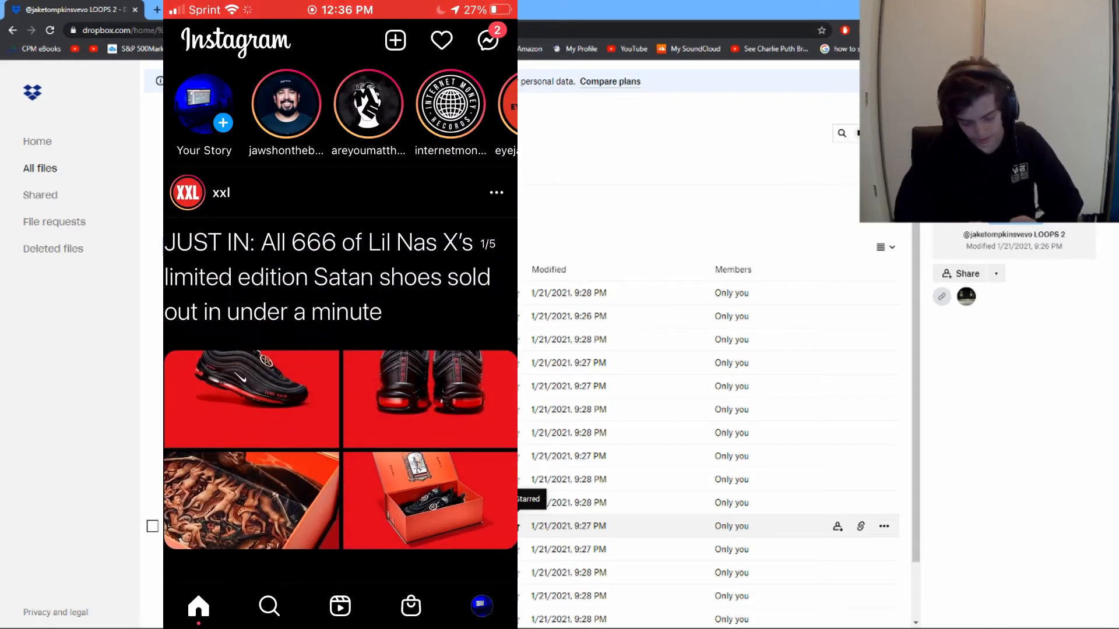
left_click(269, 607)
type("trapbeat")
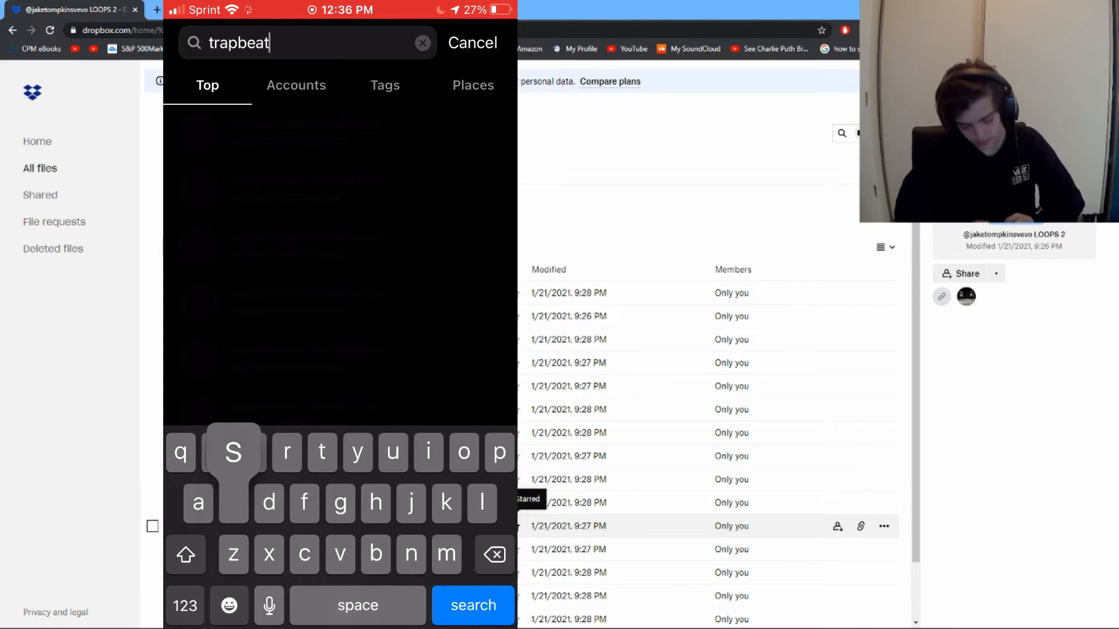
type("s")
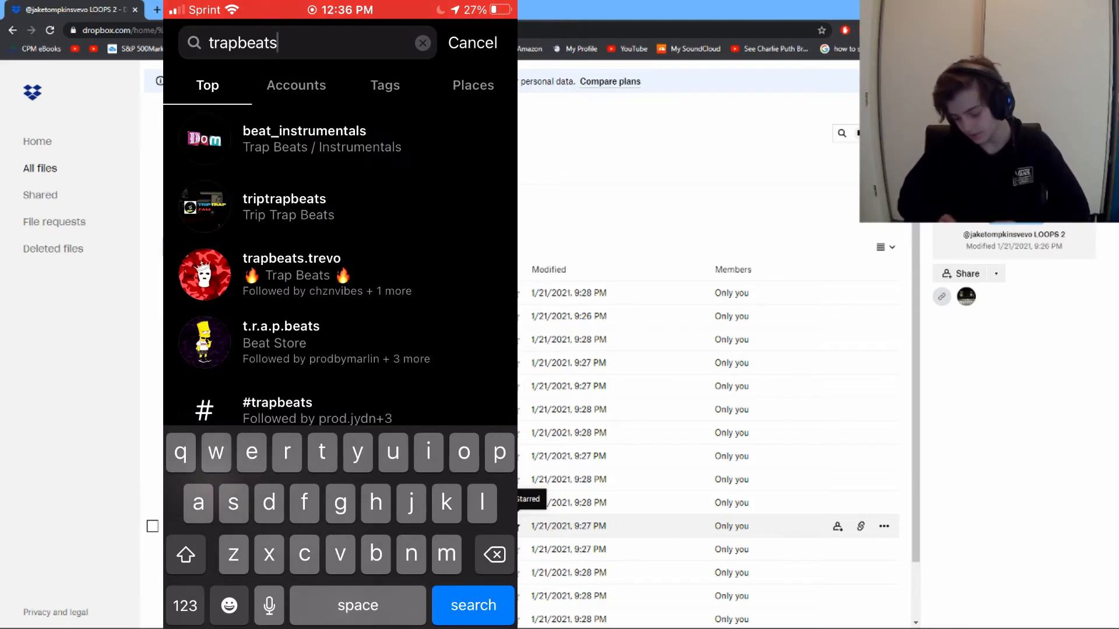
left_click(278, 411)
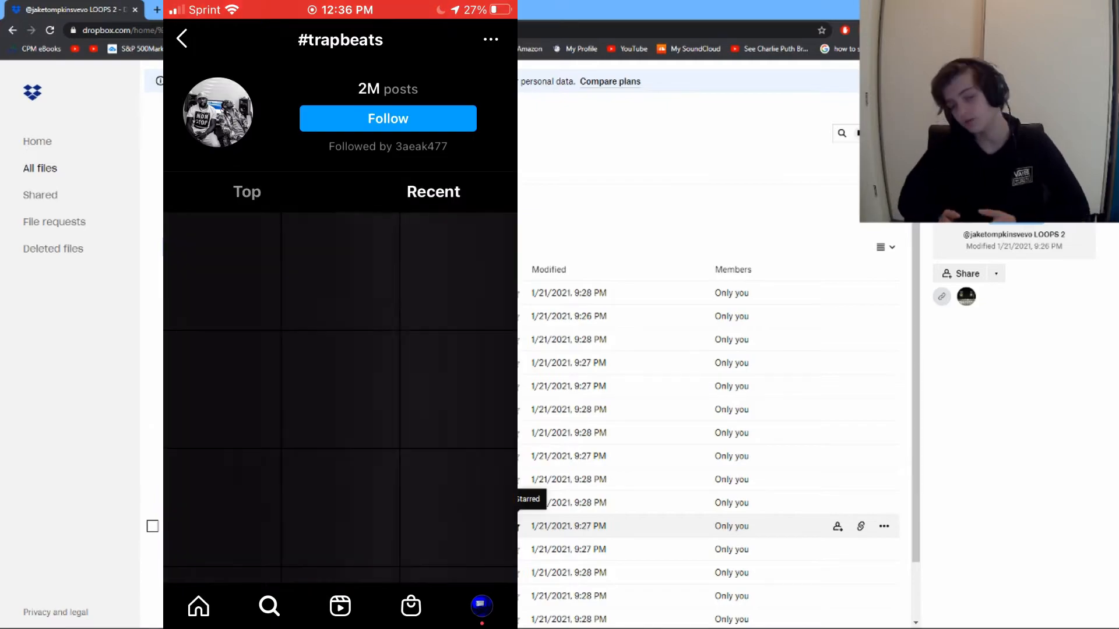
Step: Open the newest #trapbeats post and scroll through the most-recent feed
scroll("down", 3)
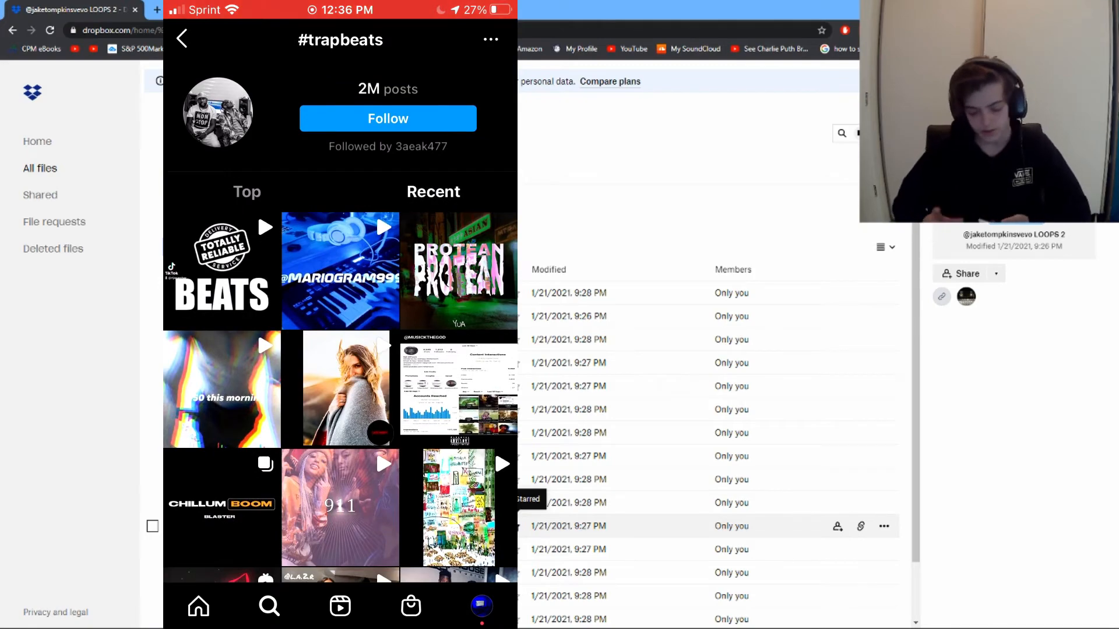
left_click(221, 272)
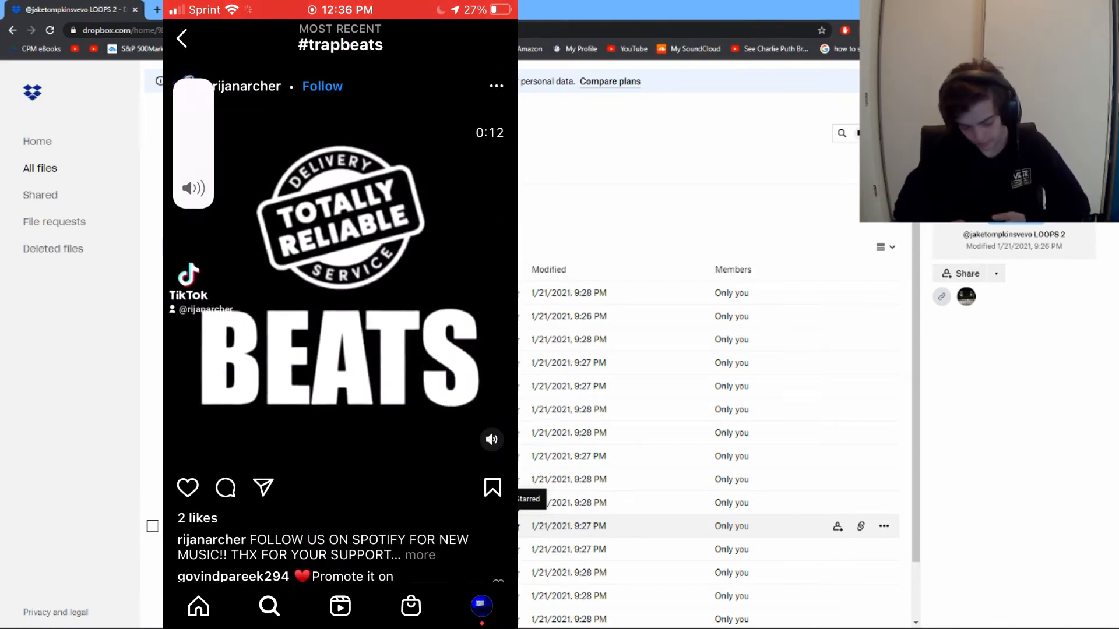
scroll("up", 3)
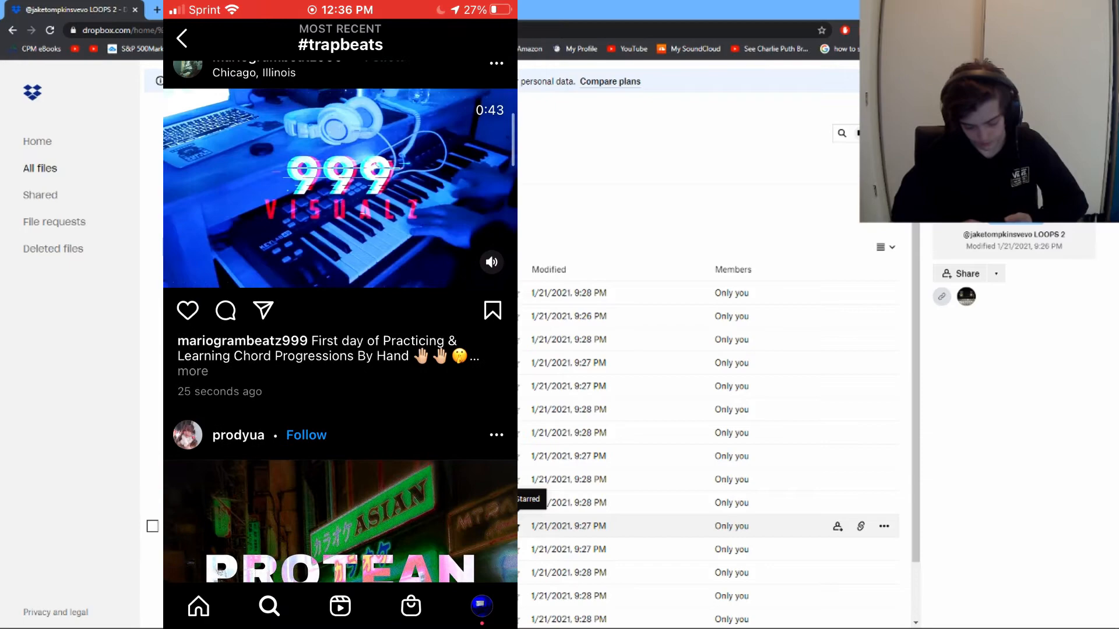
scroll("down", 3)
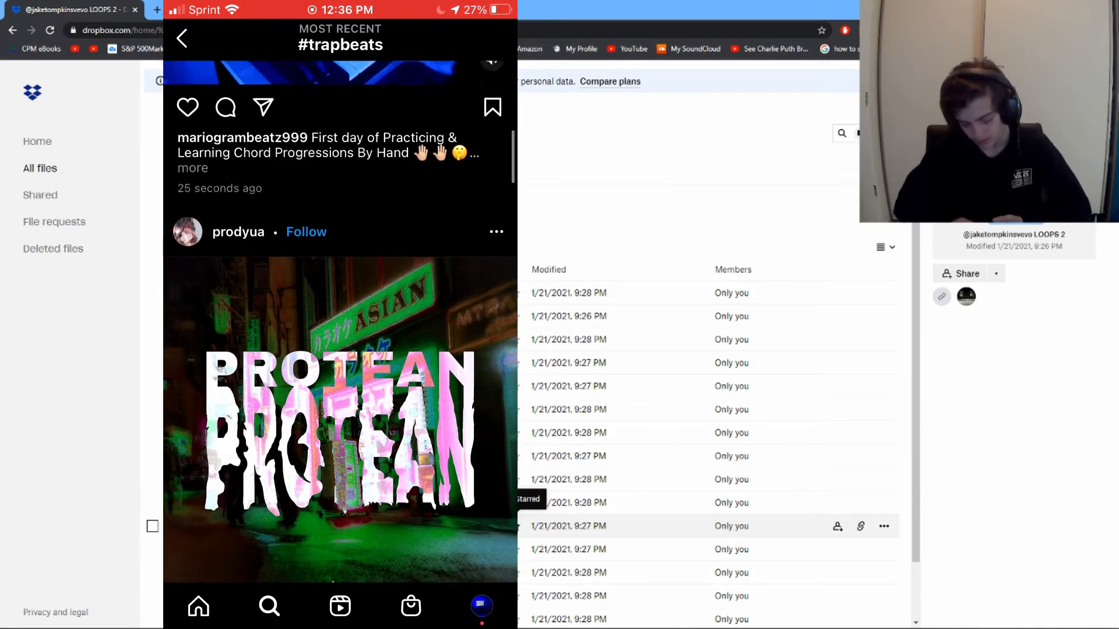
scroll("down", 3)
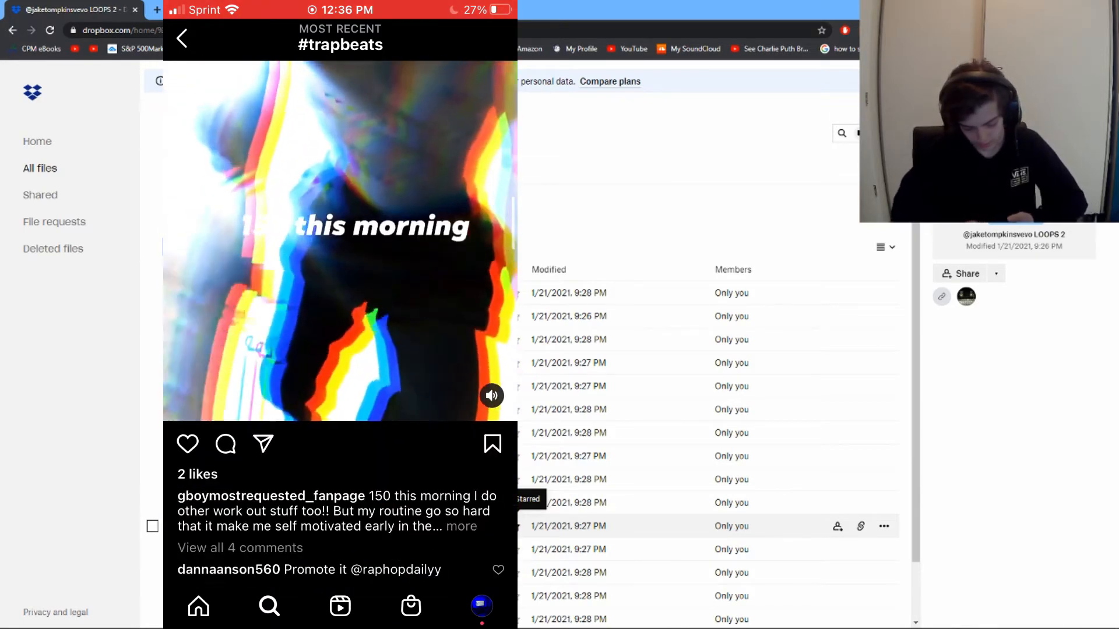
Step: Keep browsing the feed and open the backlipbeatsofficial producer profile
scroll("down", 3)
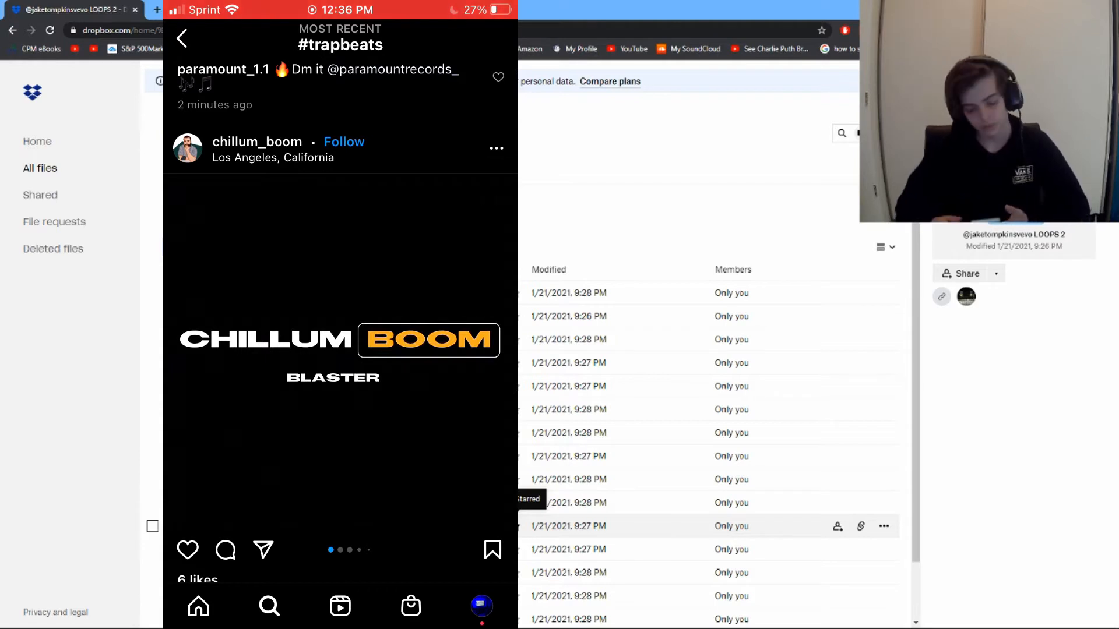
scroll("down", 3)
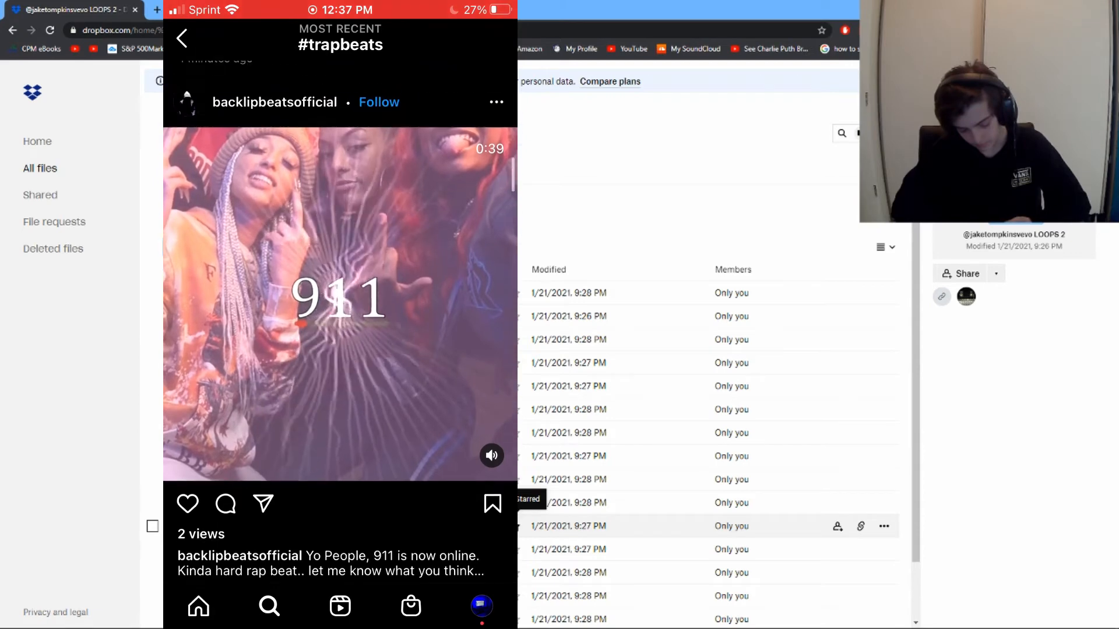
scroll("down", 3)
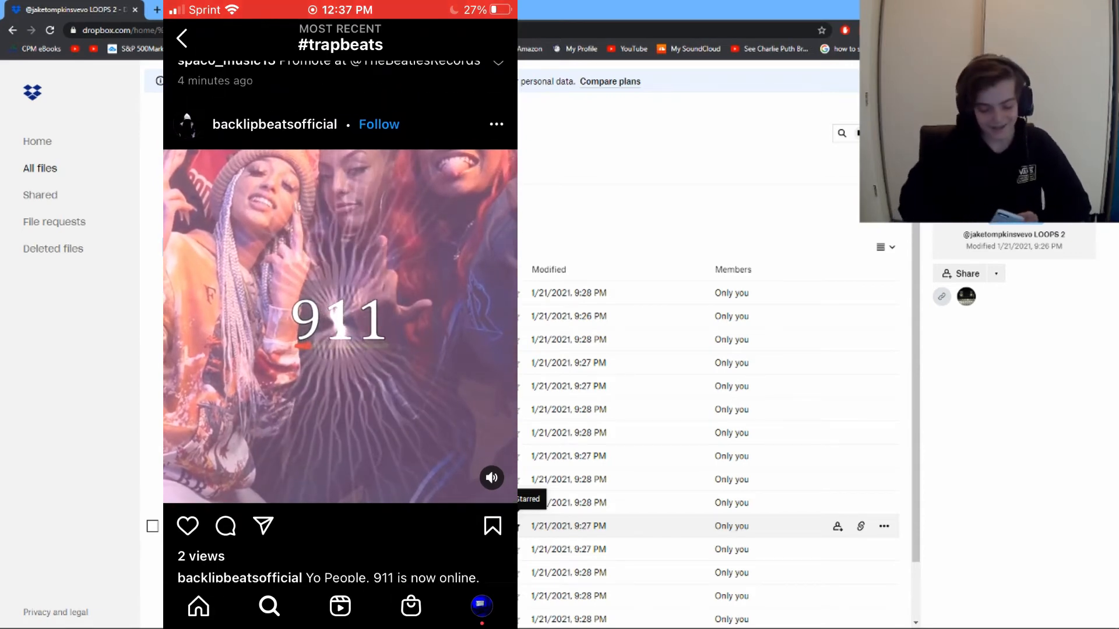
left_click(274, 124)
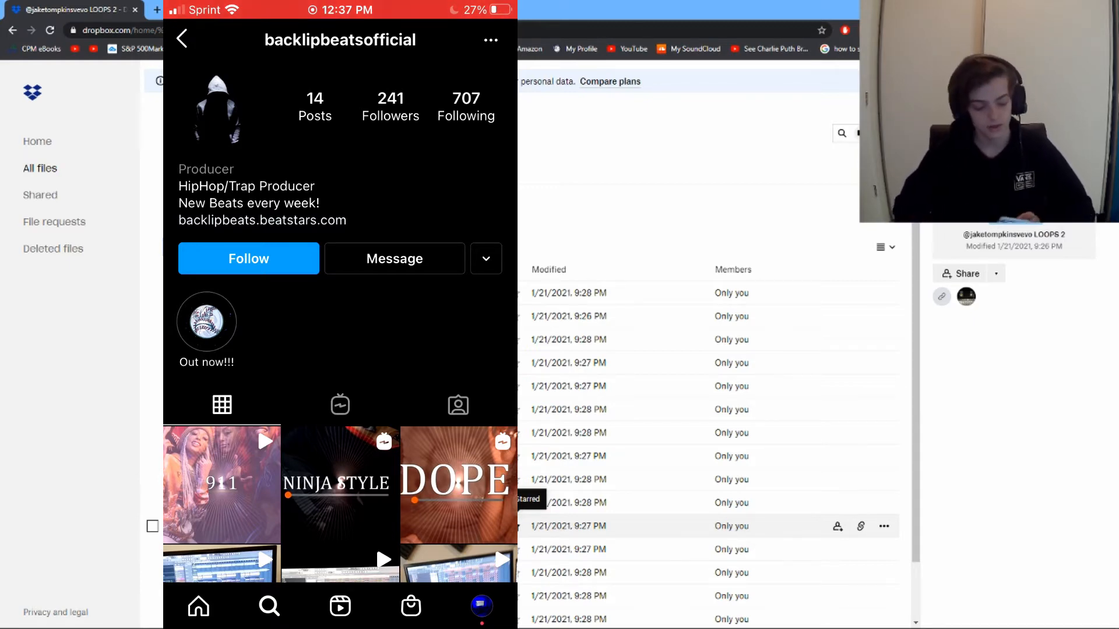
Step: Start a chat with backlipbeatsofficial saying you just heard their most recent beat and liked it
left_click(248, 258)
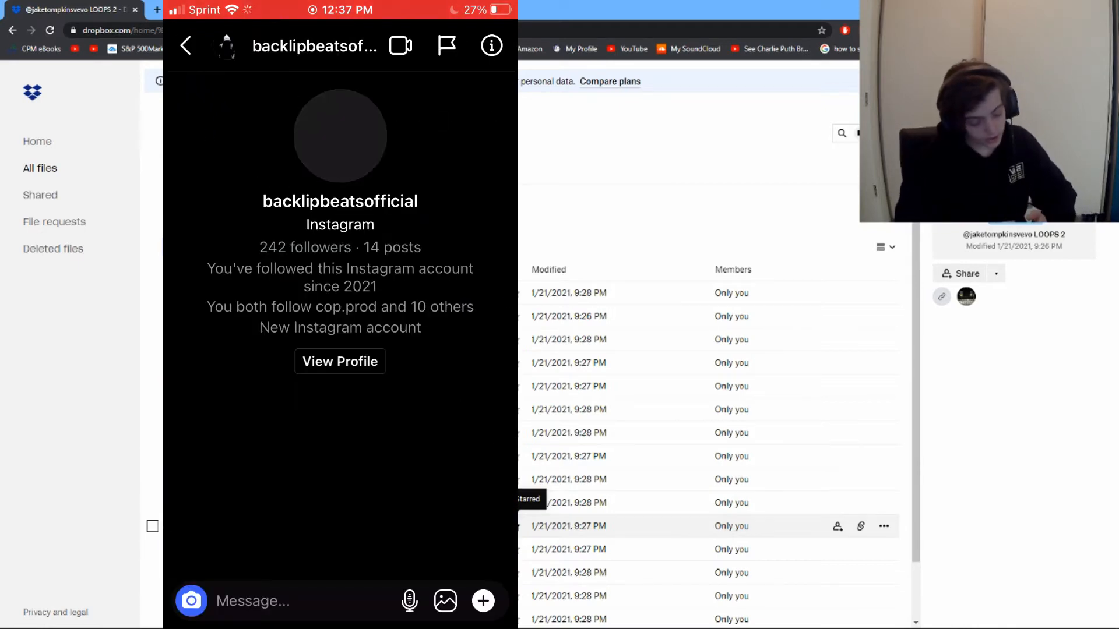
left_click(286, 600)
type("hey i ju")
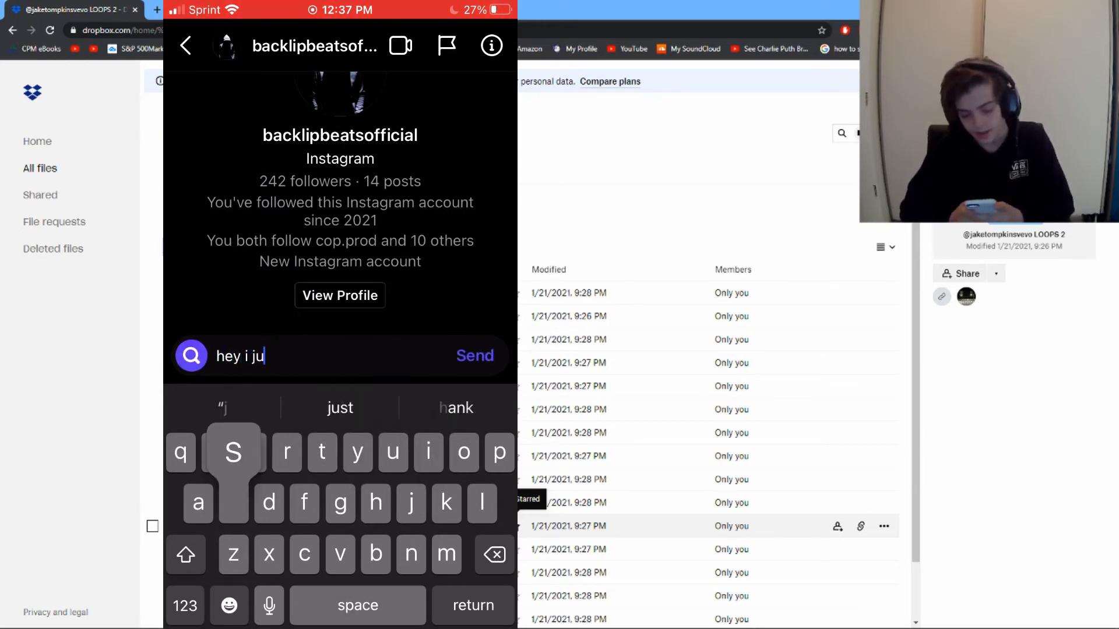
type("st heard your")
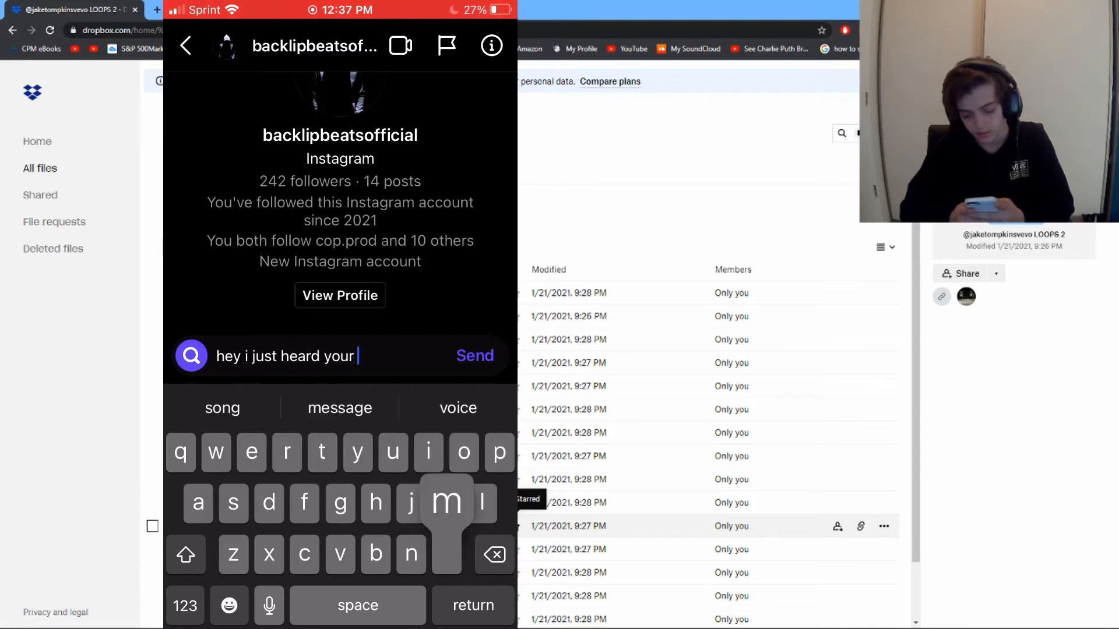
type("most recent beat and i really")
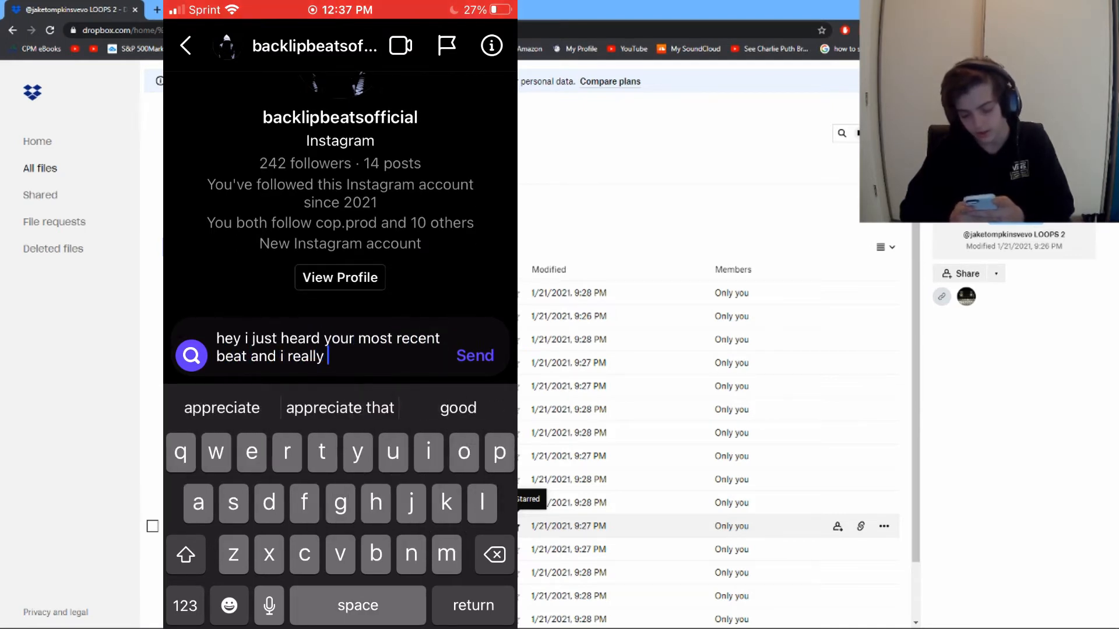
type("liked it. your drums are really bouncy. i have some loo")
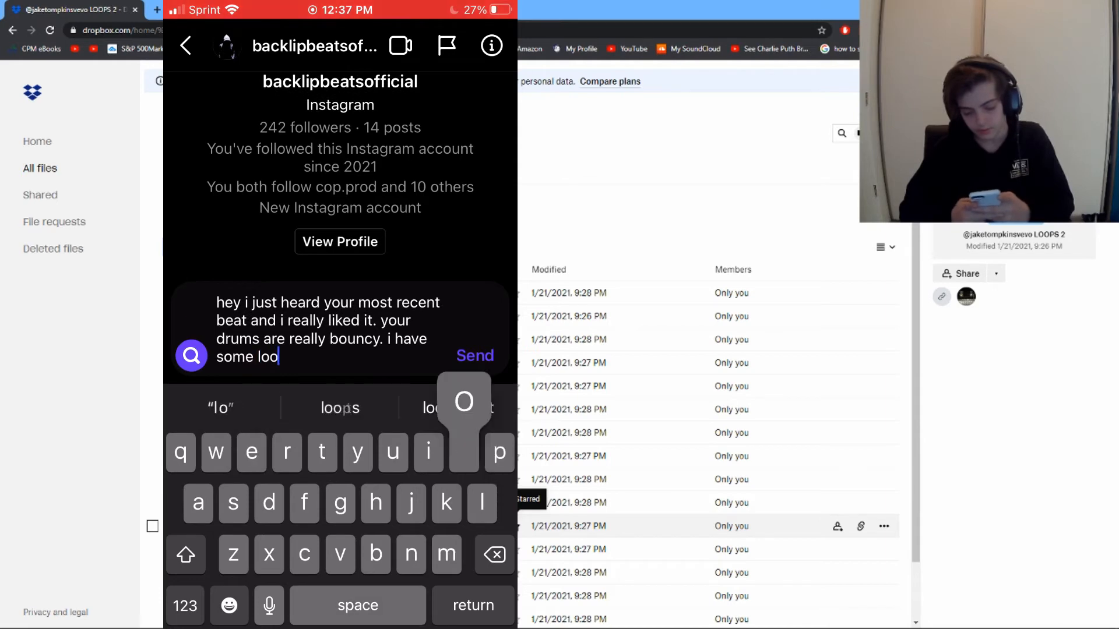
Step: Add that you have loops they could kill, ask if they'd be interested in a work together, and send it
type("ps that i think")
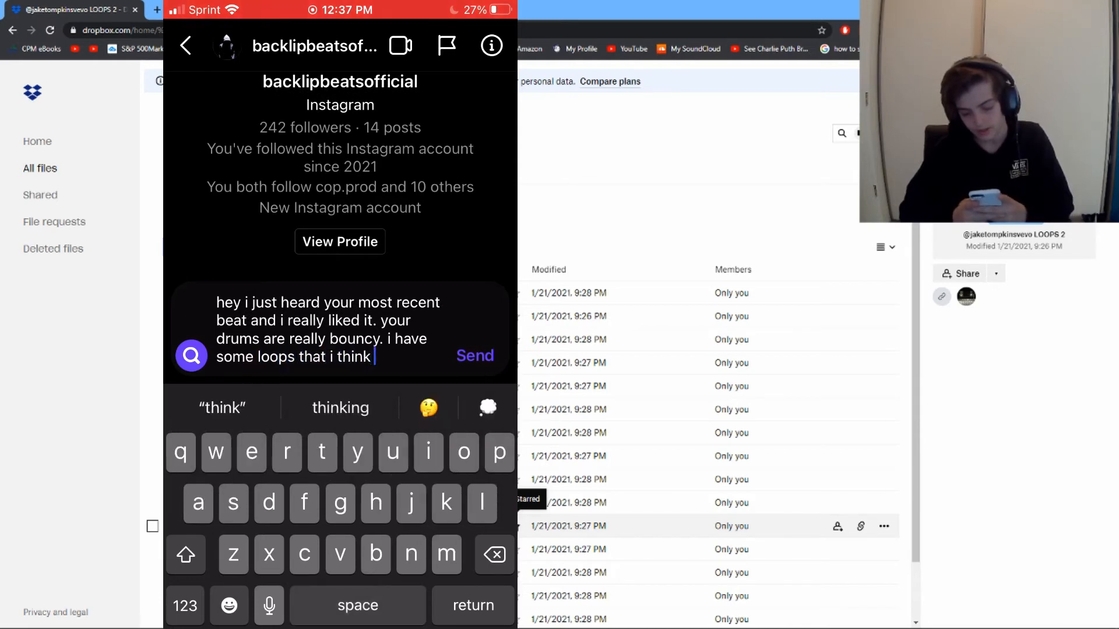
type("you could kill")
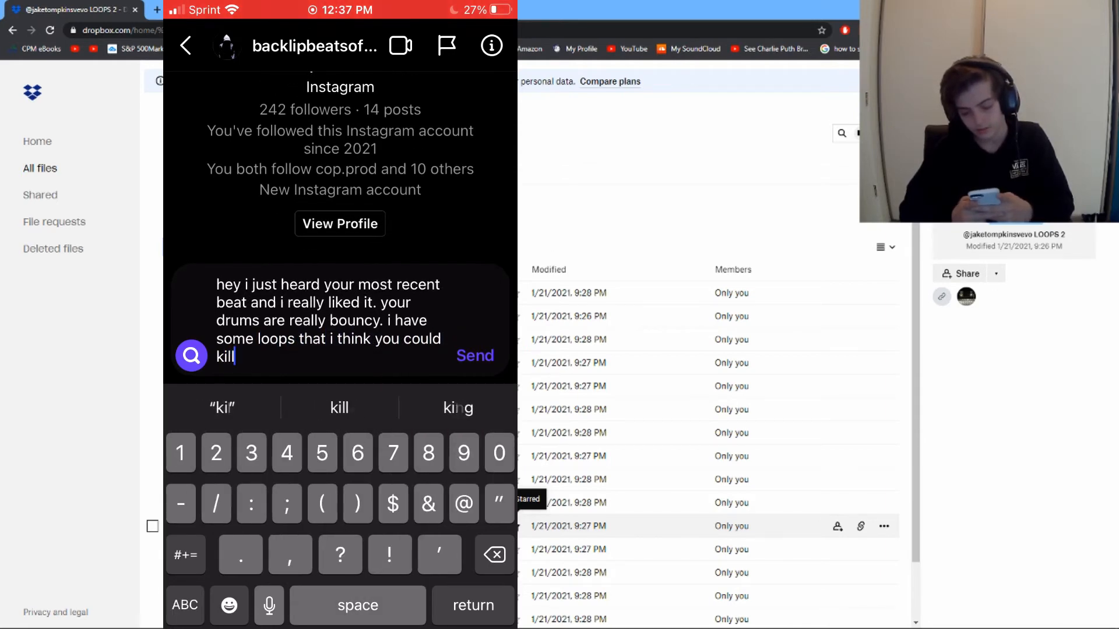
type(". would you be")
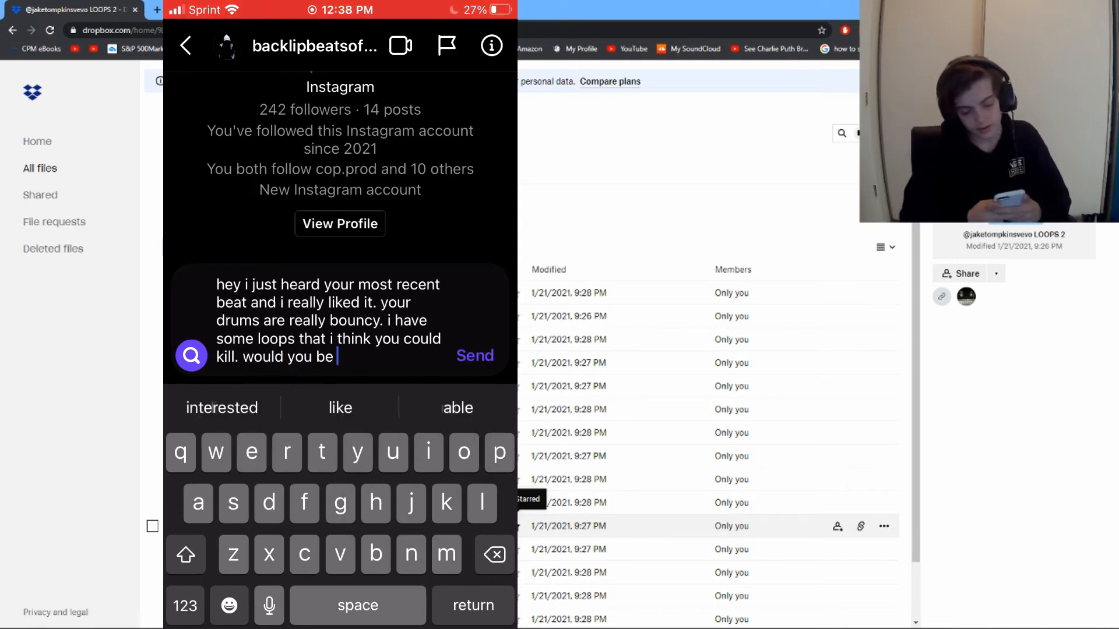
type("interested in aorking? h")
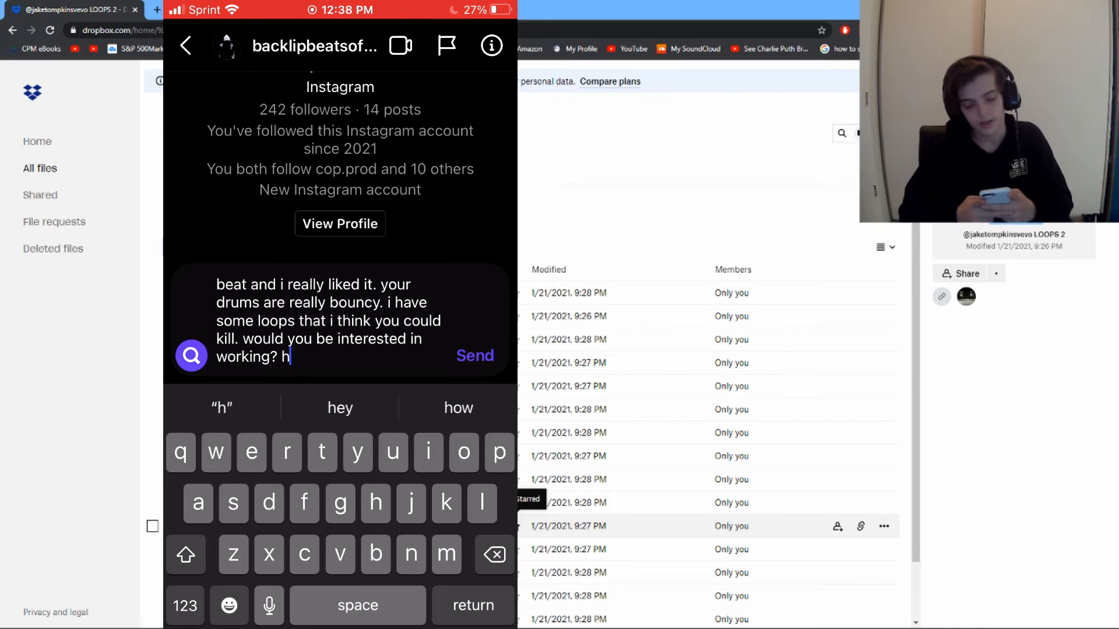
type("ere’s a sample of")
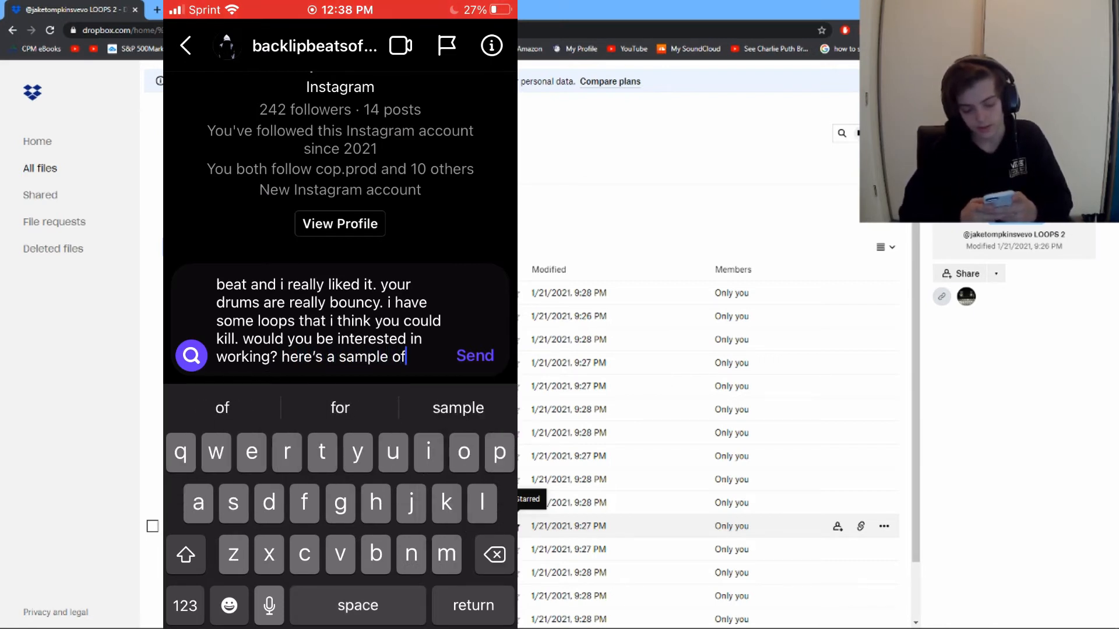
left_click(474, 356)
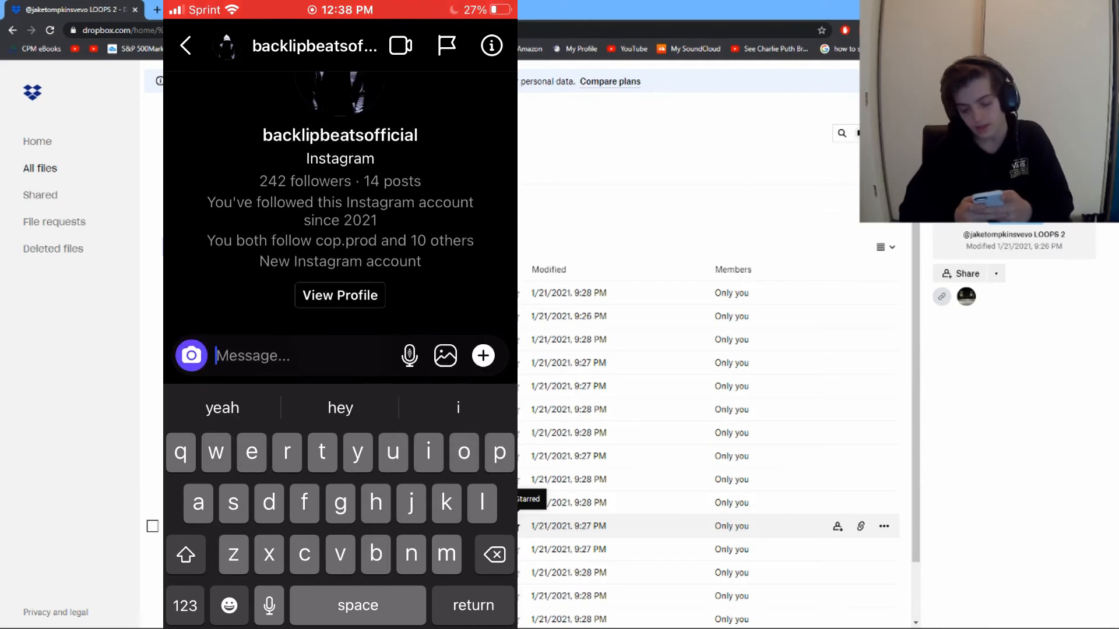
Step: Attach a loop sample to the chat, then bring up sharing for the Dropbox loop folder
left_click(473, 605)
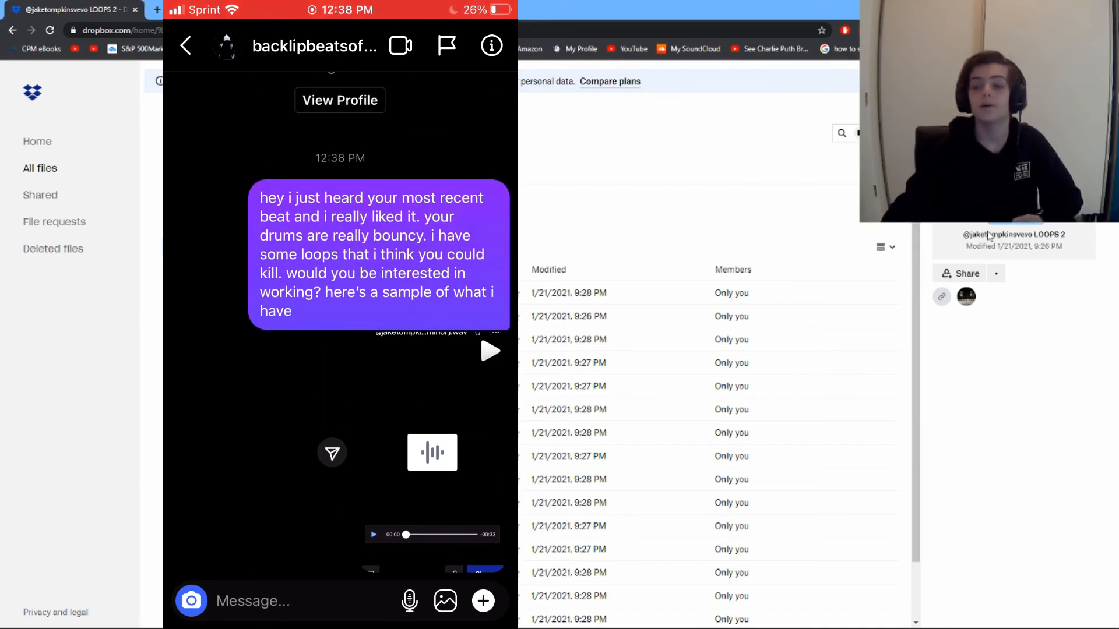
left_click(967, 272)
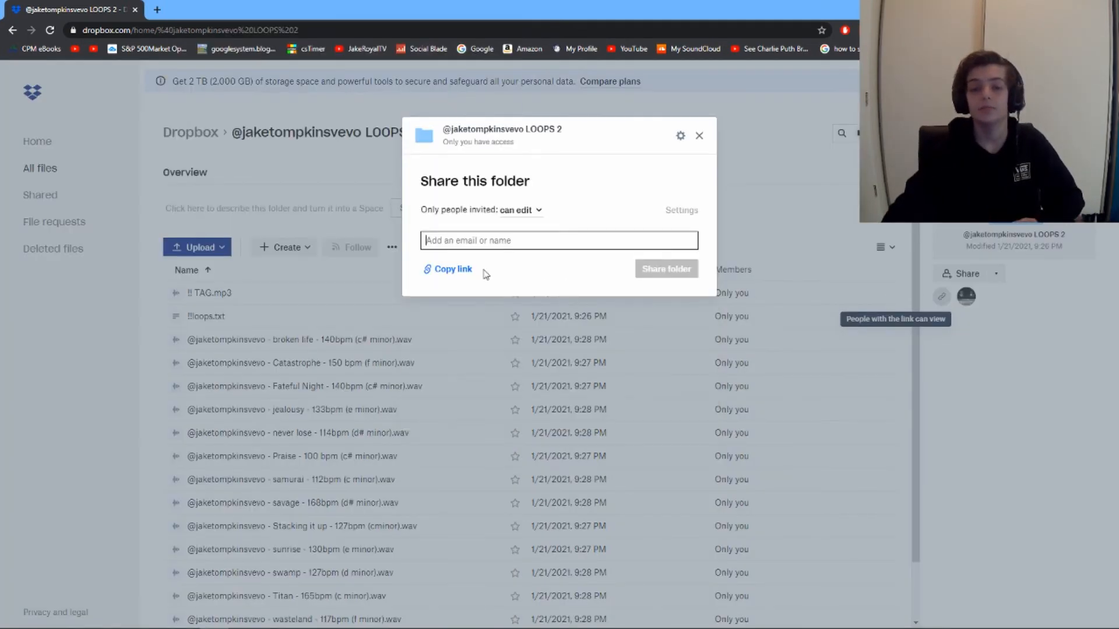
Step: Copy a shareable view-only link to the LOOPS 2 folder
left_click(448, 269)
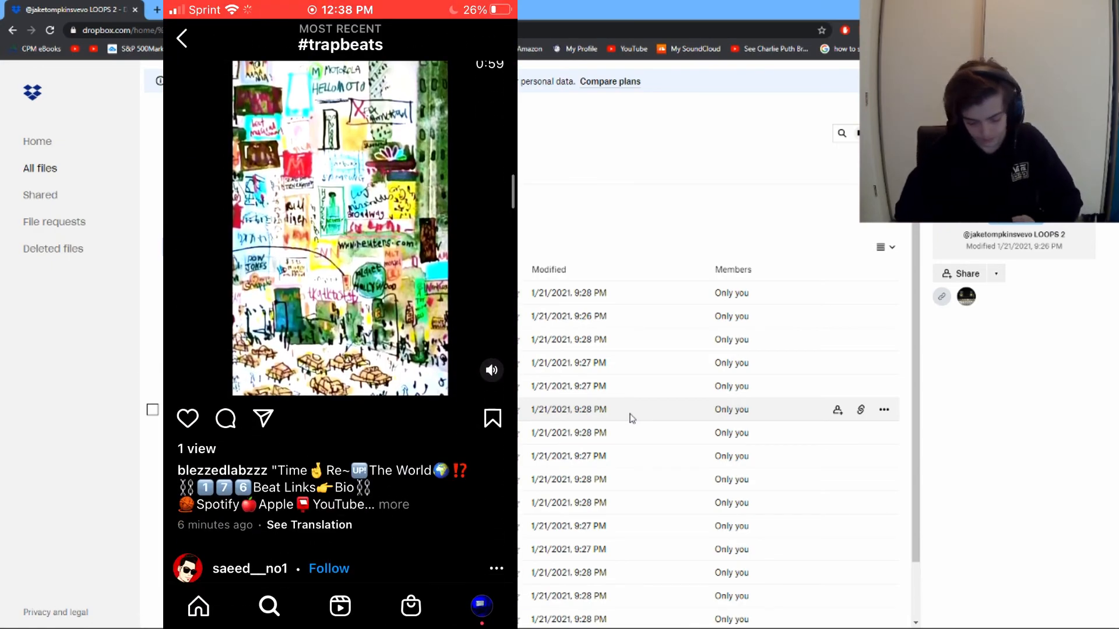
Step: Return to the #trapbeats grid, scroll for more producers, then go to your own profile
left_click(182, 39)
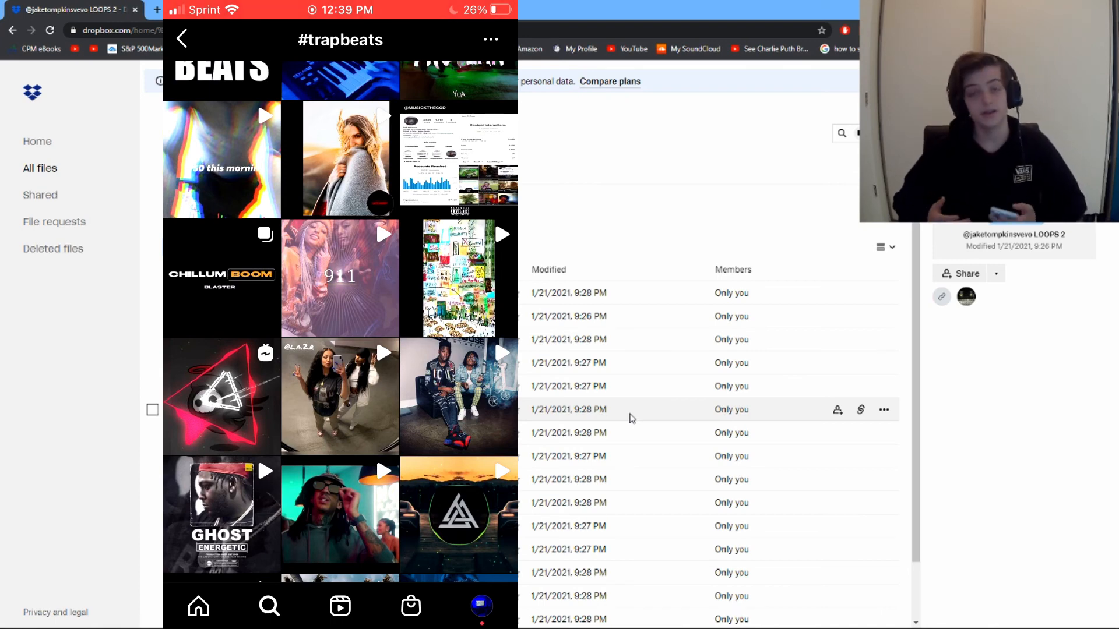
scroll("down", 3)
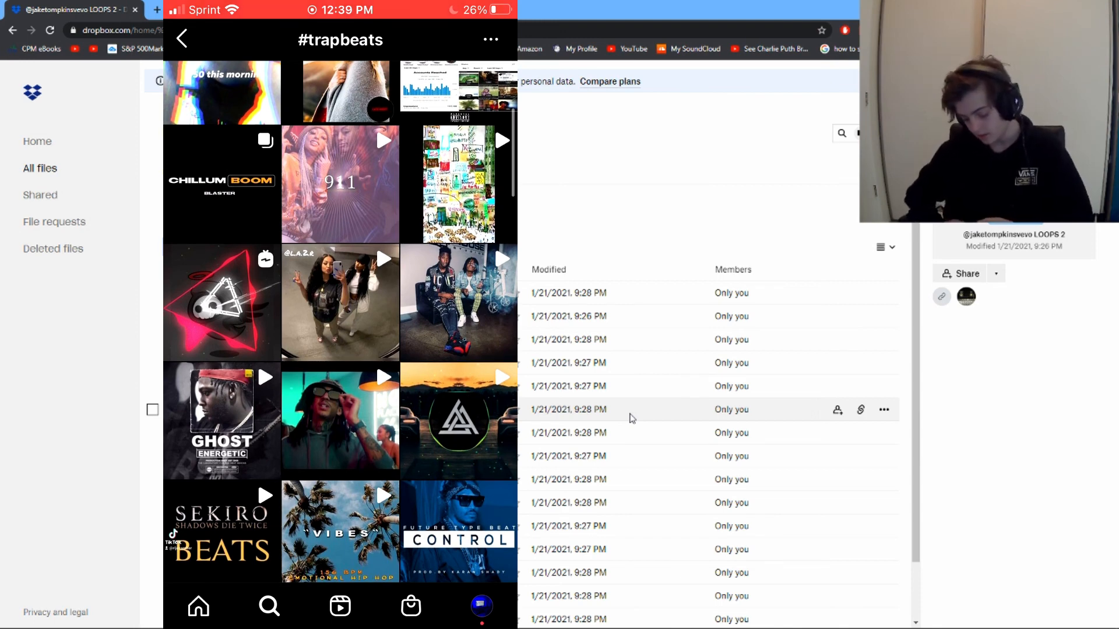
left_click(482, 607)
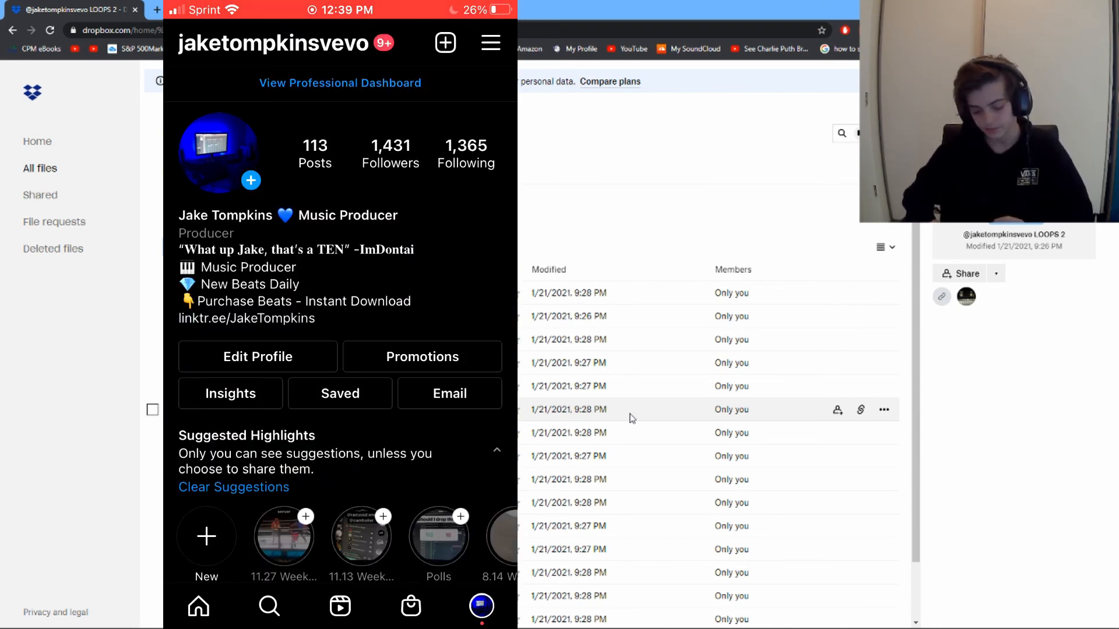